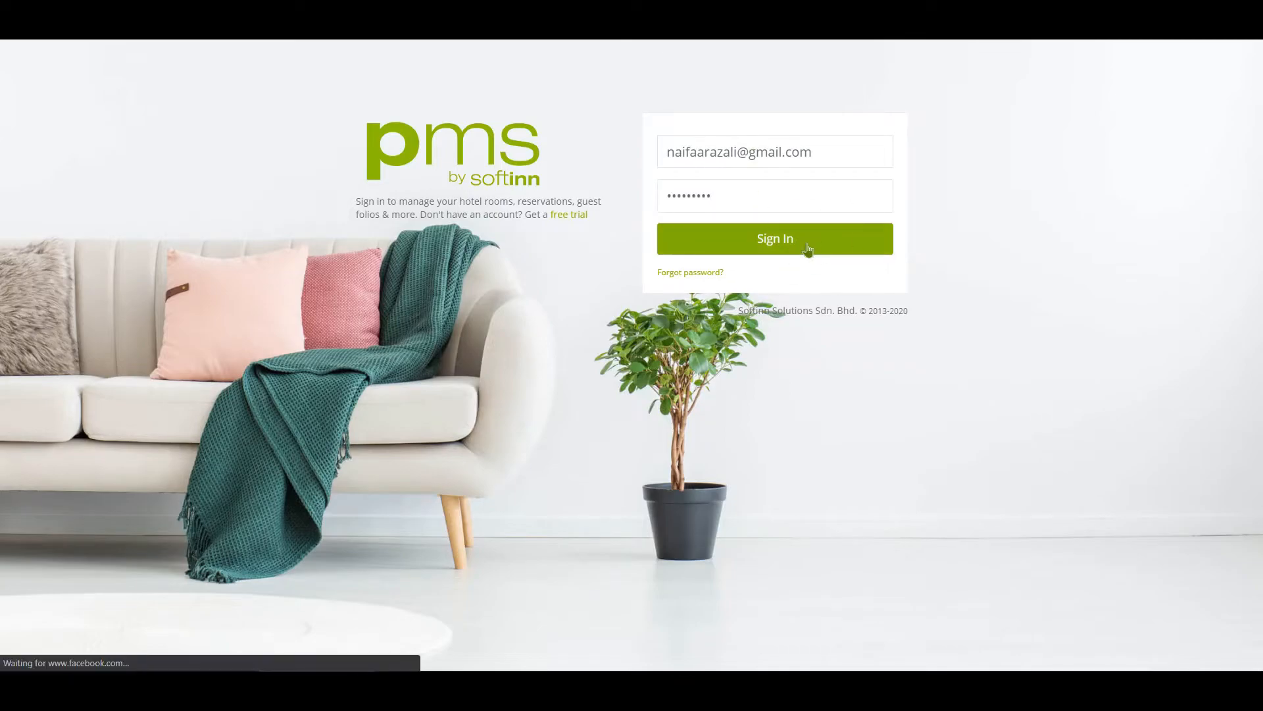
Sign in to the hotel account to load today's reservation, arrival, in-house and departure counts
{"action": "left_click", "coordinate": [774, 238]}
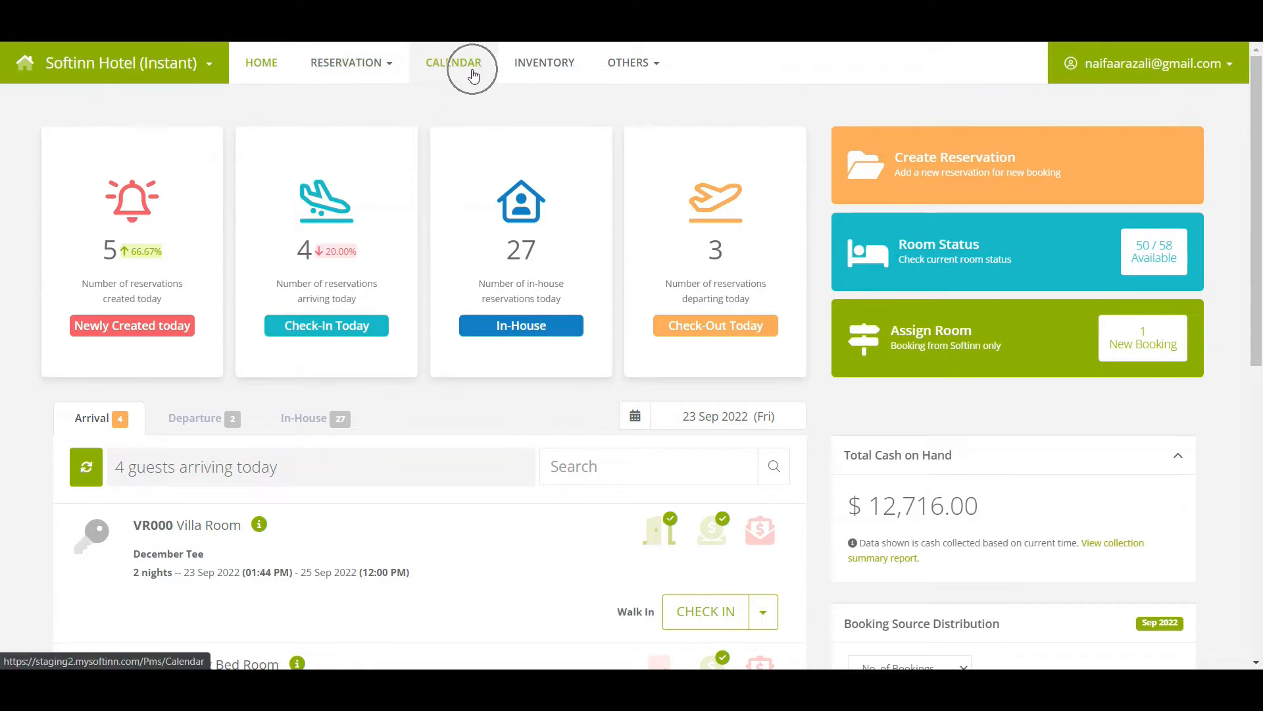
{"action": "left_click", "coordinate": [628, 62]}
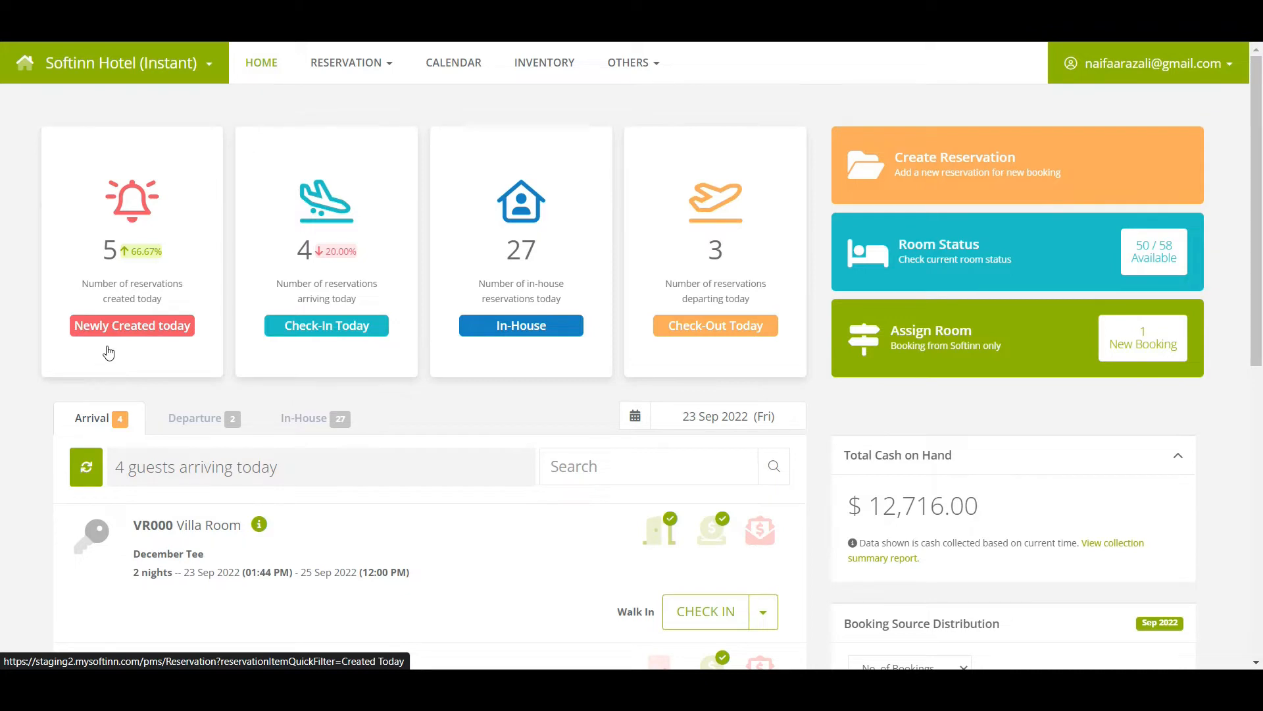
{"action": "left_click", "coordinate": [325, 324]}
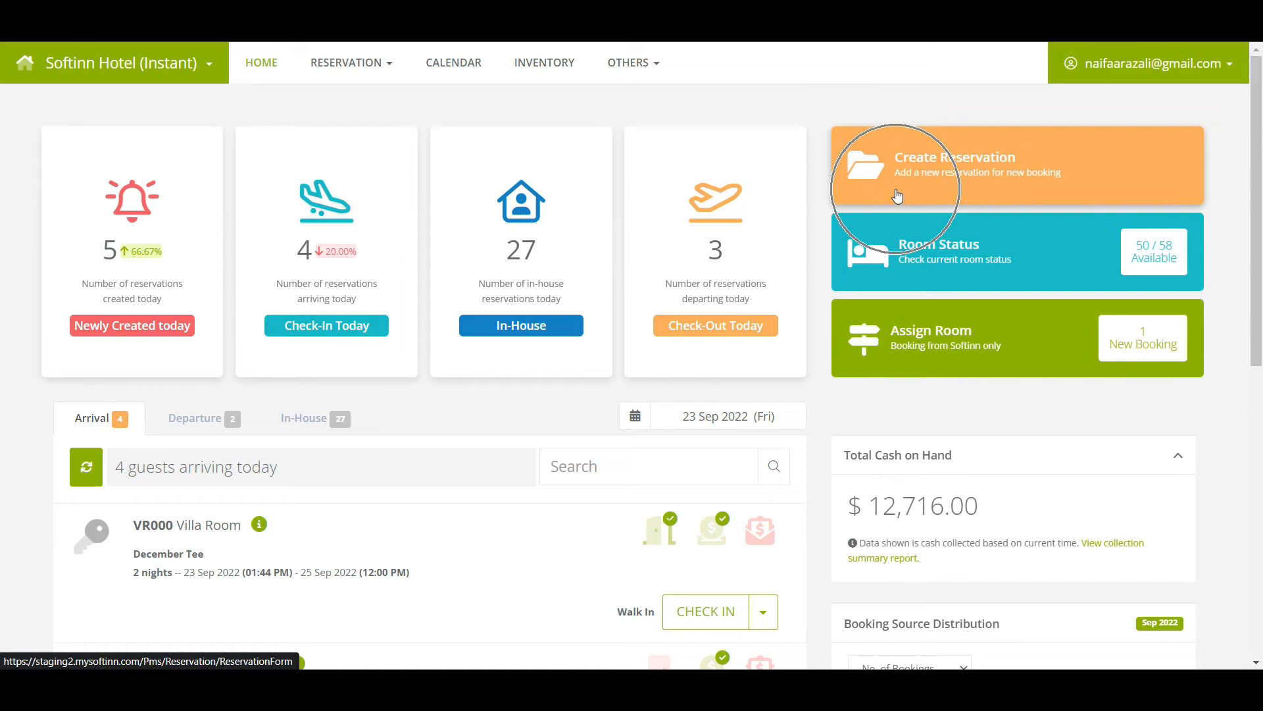
{"action": "mouse_move", "coordinate": [926, 276]}
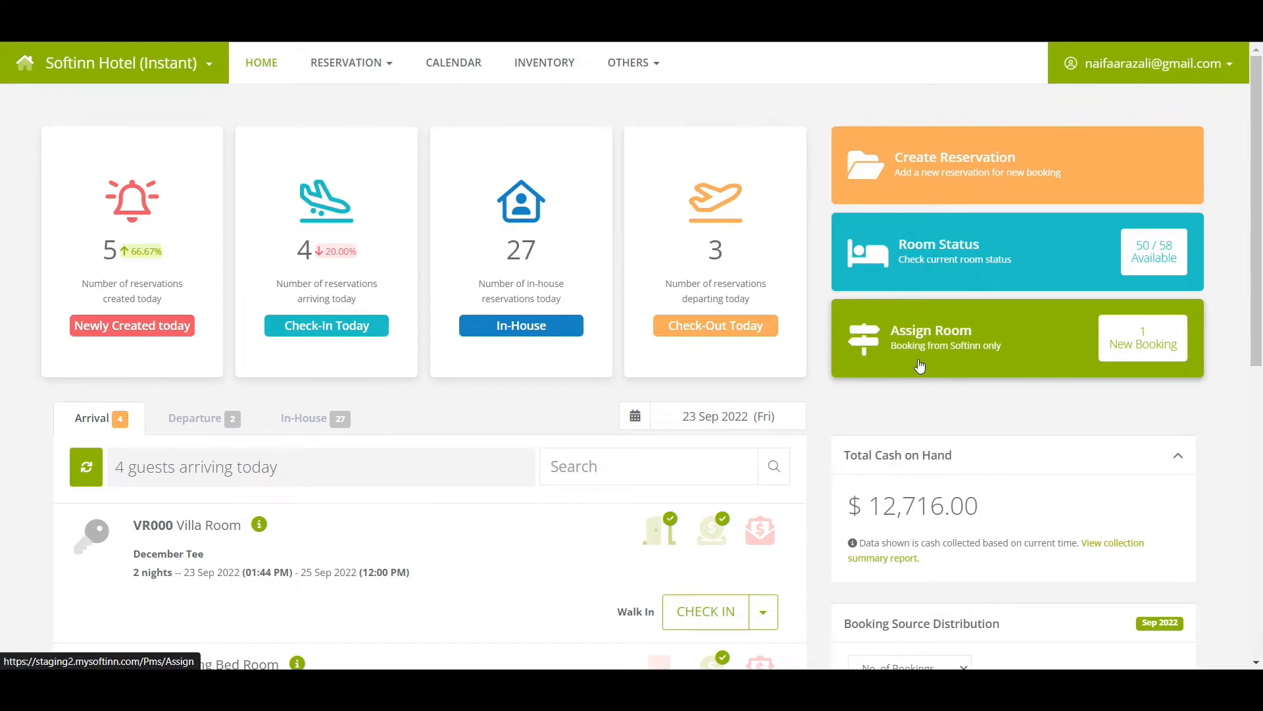
{"action": "scroll", "scroll_direction": "down", "scroll_amount": 3}
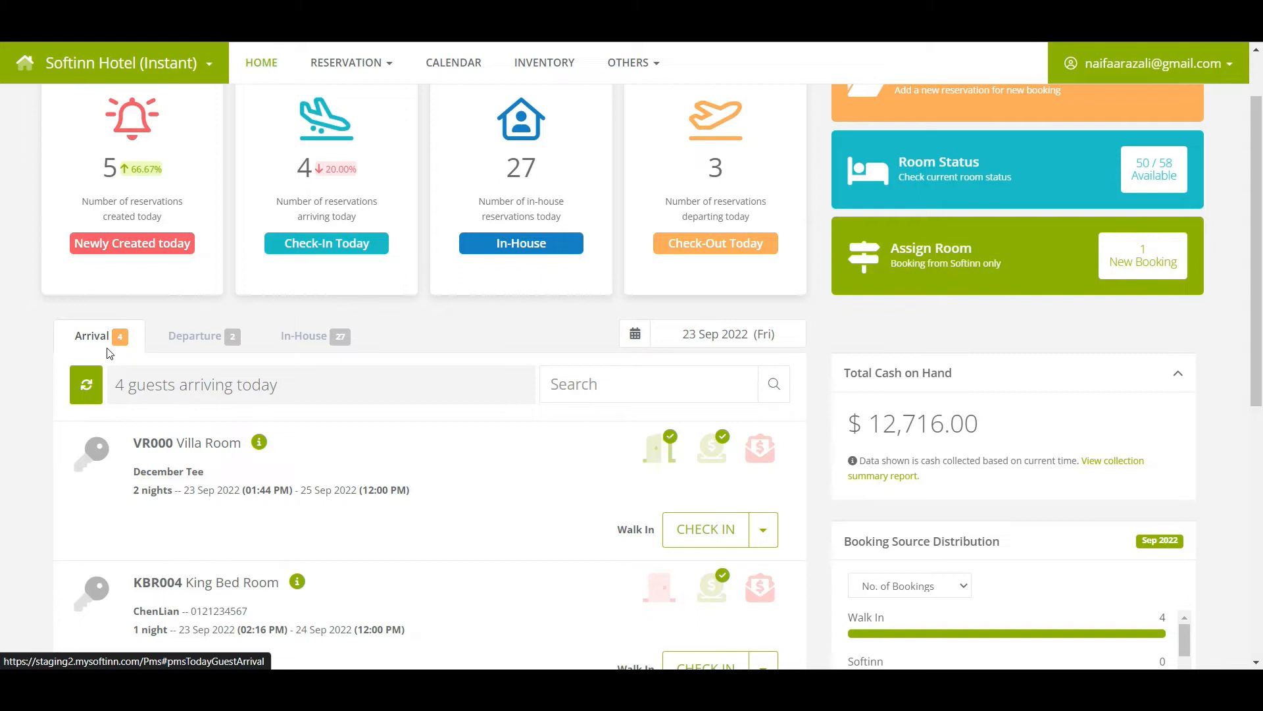
{"action": "mouse_move", "coordinate": [659, 446]}
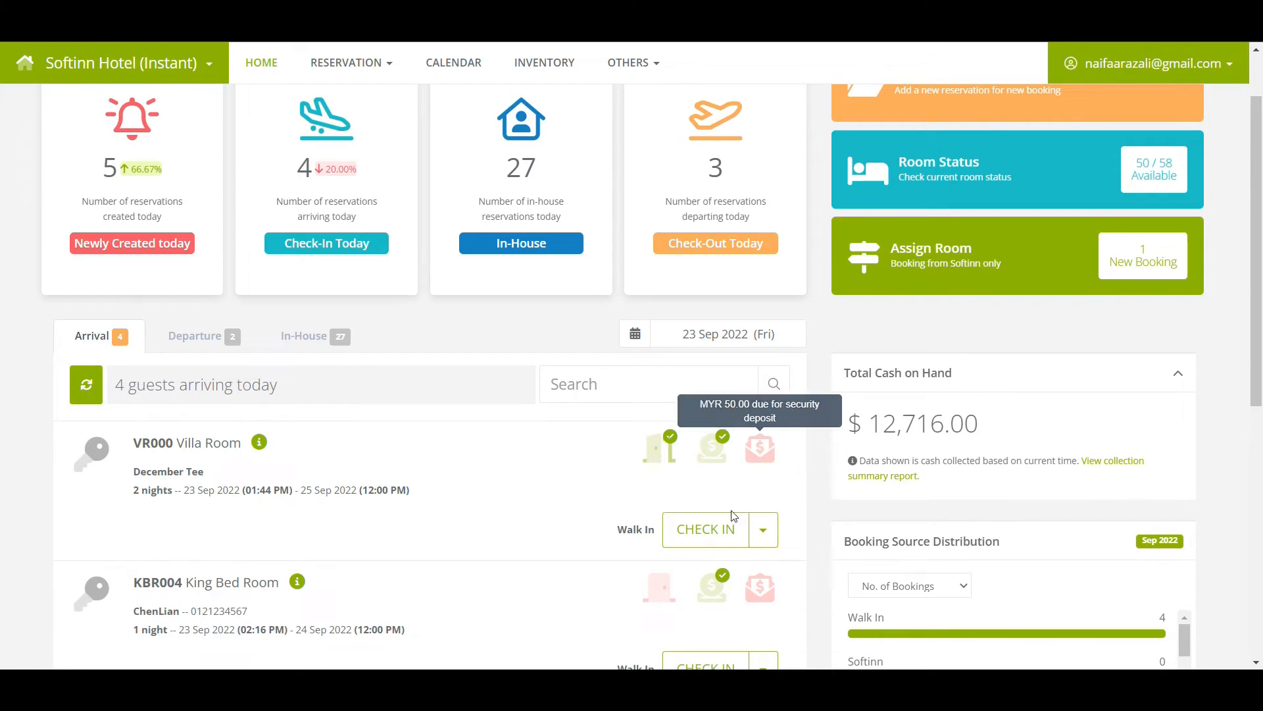
{"action": "left_click", "coordinate": [704, 529]}
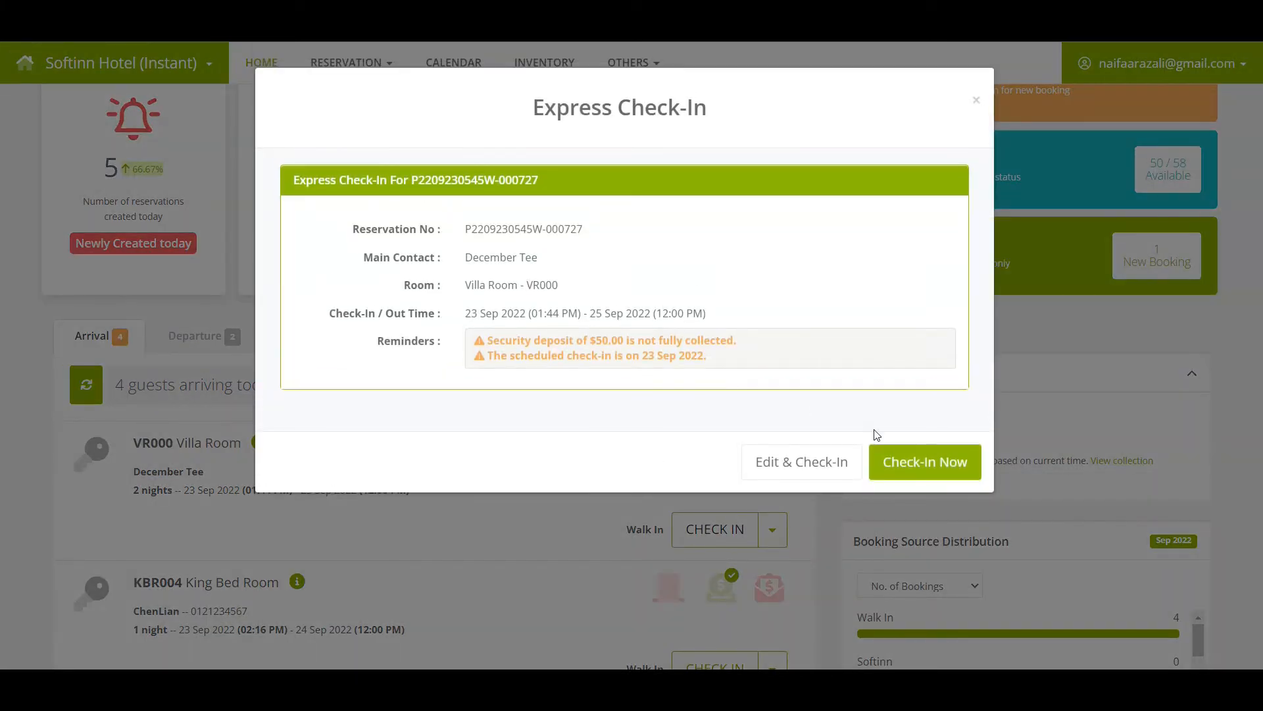
{"action": "left_click", "coordinate": [976, 100]}
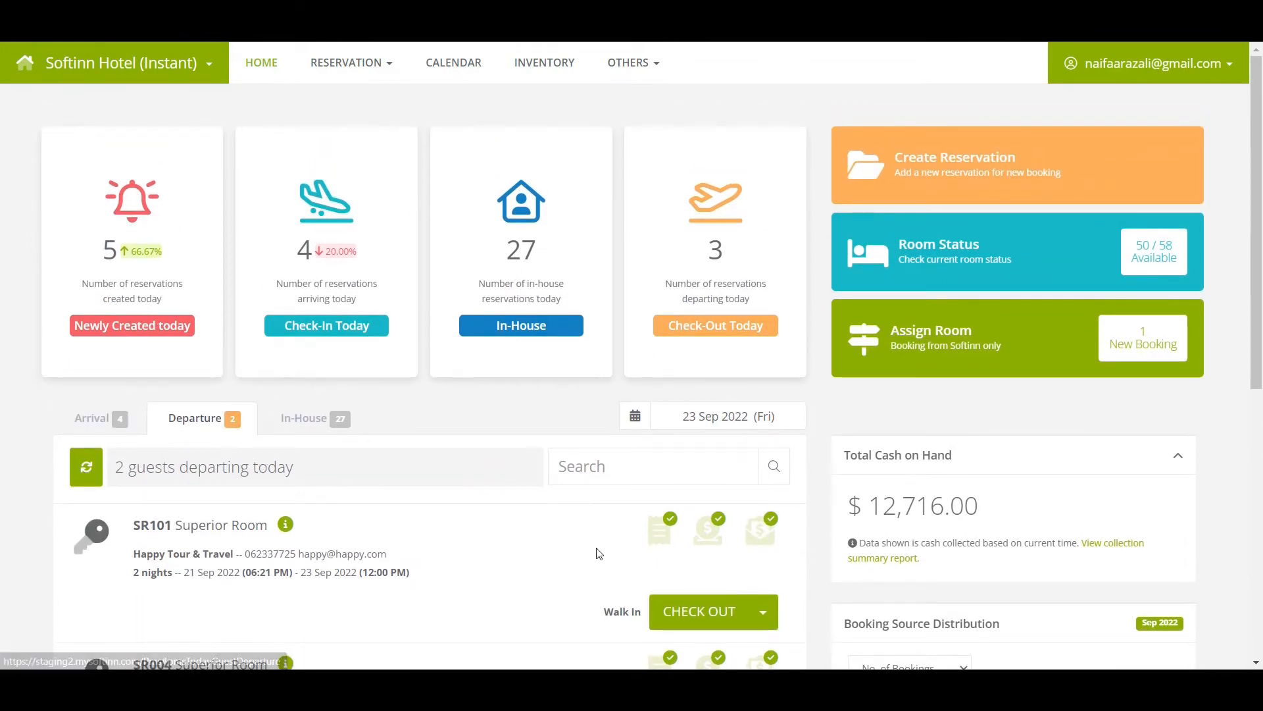
{"action": "mouse_move", "coordinate": [716, 529]}
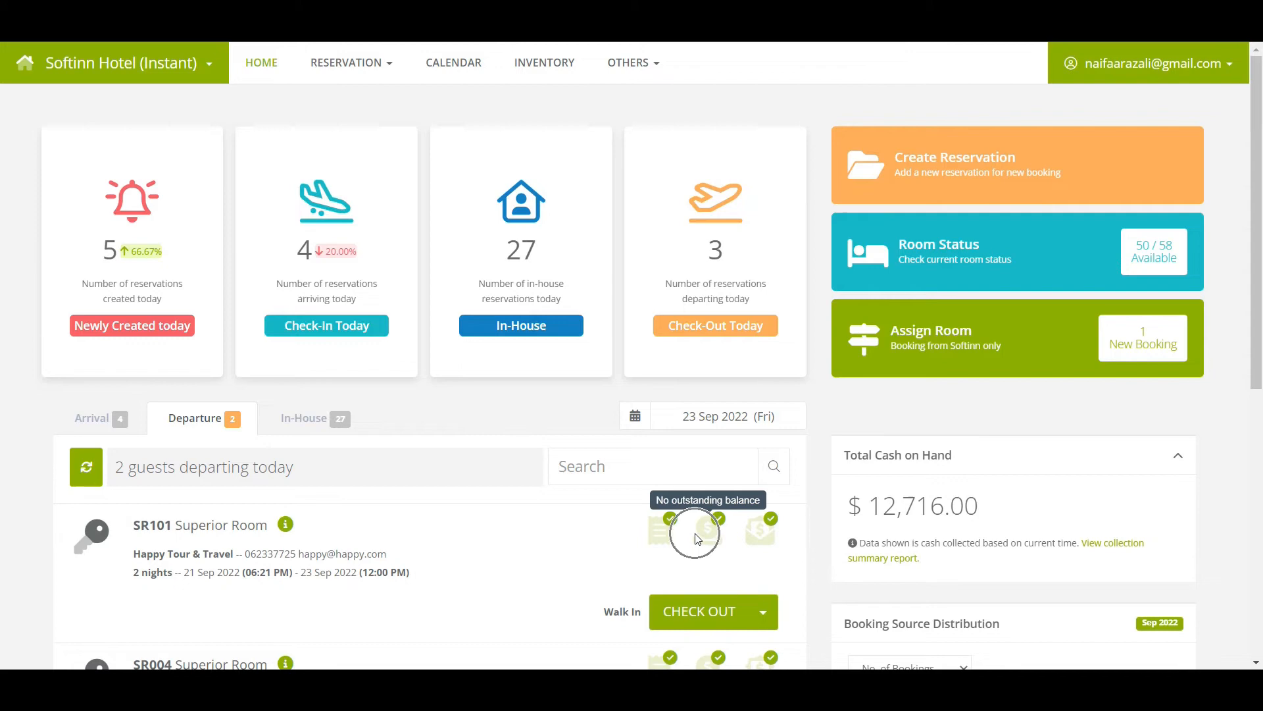
Preview Express Check-Out for Superior Room SR101, then close it without checking out
{"action": "left_click", "coordinate": [698, 611]}
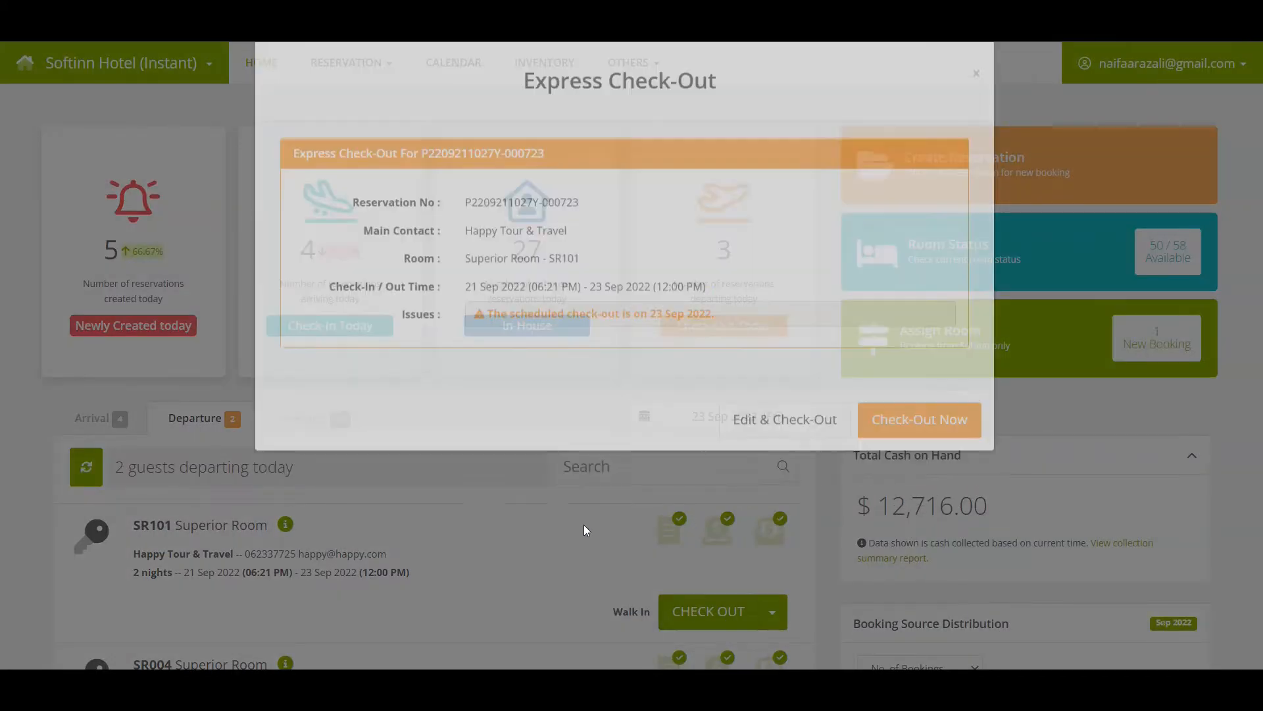
{"action": "left_click", "coordinate": [975, 73]}
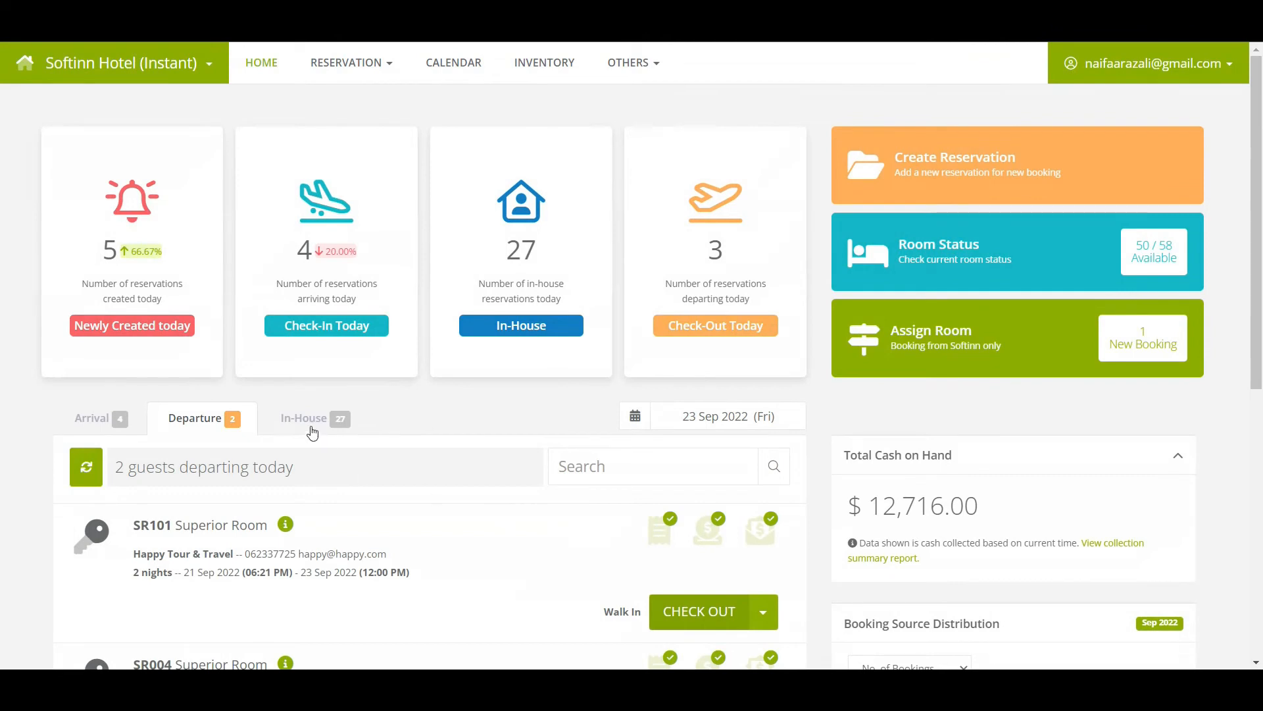
List the 27 in-house guests, then scroll toward cash on hand and booking sources
{"action": "left_click", "coordinate": [313, 417]}
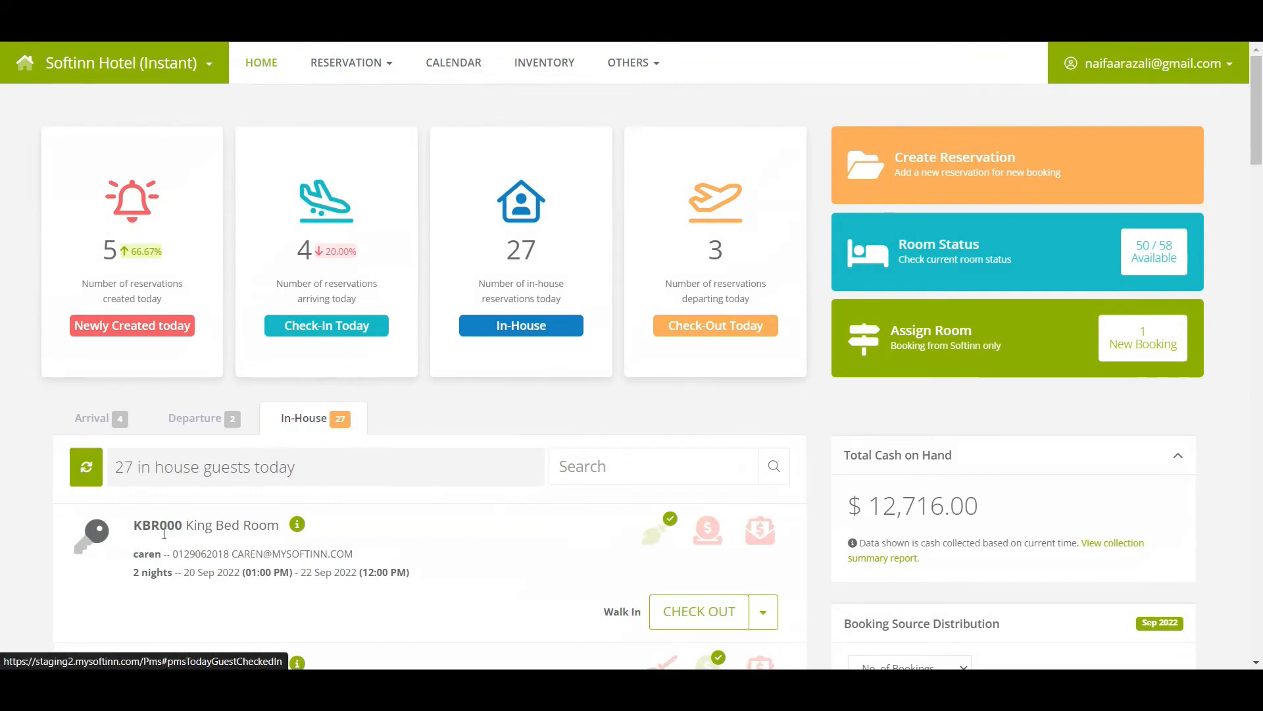
{"action": "mouse_move", "coordinate": [707, 530]}
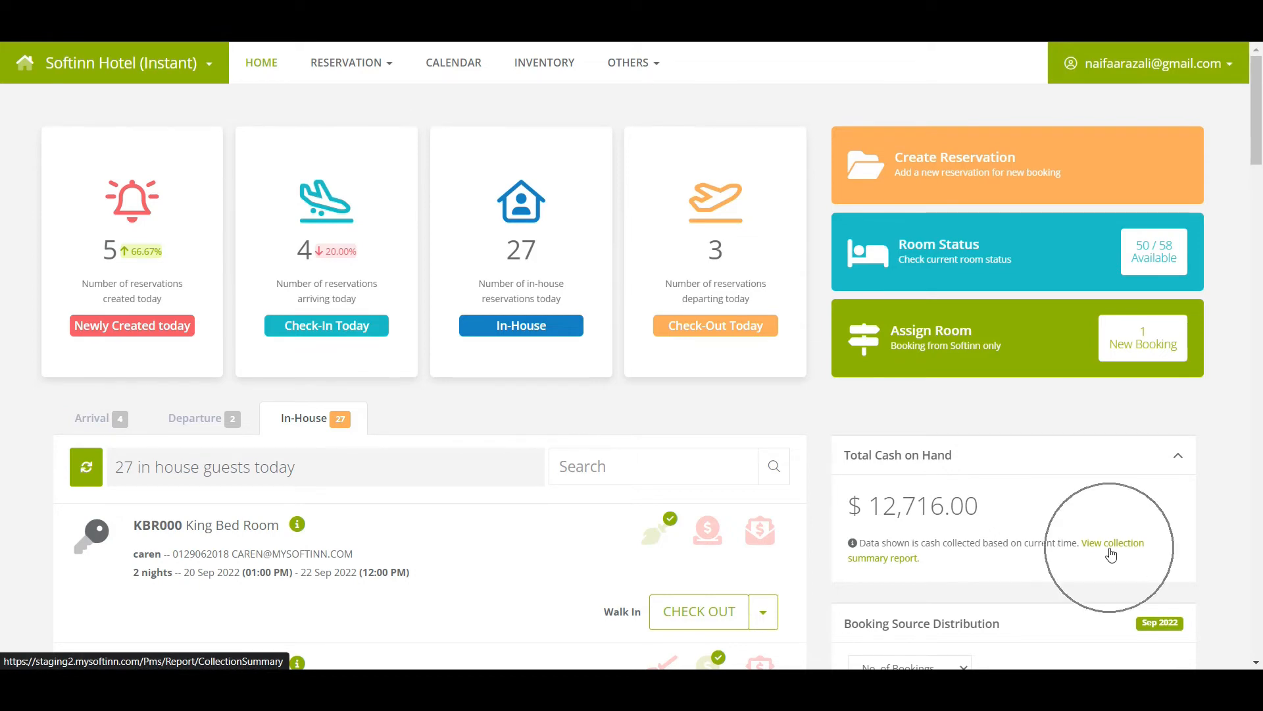
{"action": "scroll", "scroll_direction": "down", "scroll_amount": 3}
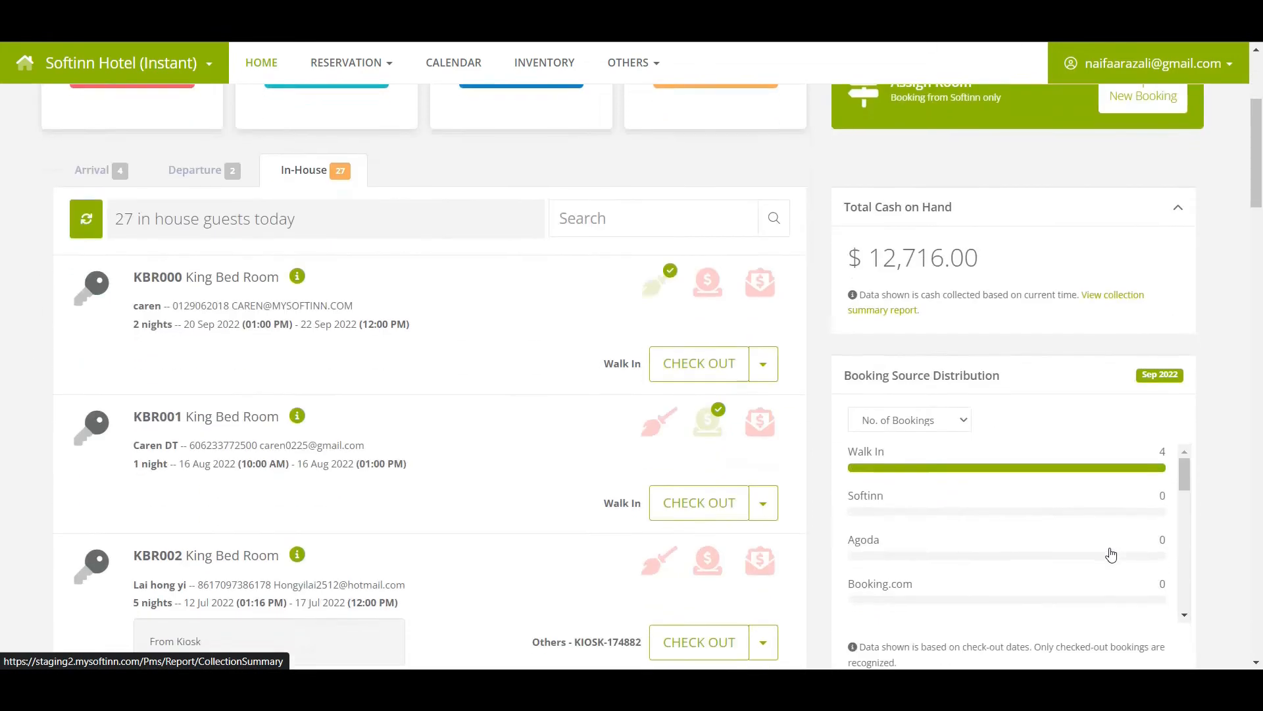
Switch Booking Source Distribution from No. of Bookings to Total Sales, showing Walk In at MYR 1,080
{"action": "scroll", "scroll_direction": "down", "scroll_amount": 3}
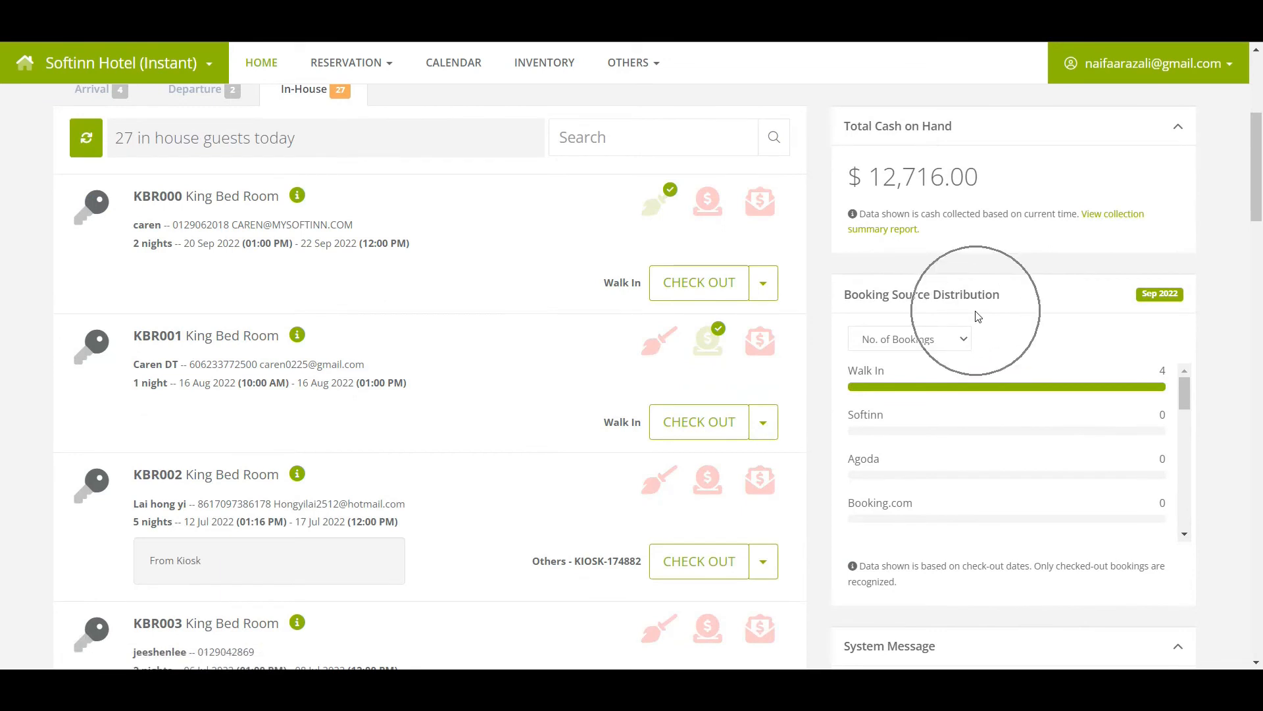
{"action": "left_click", "coordinate": [908, 338]}
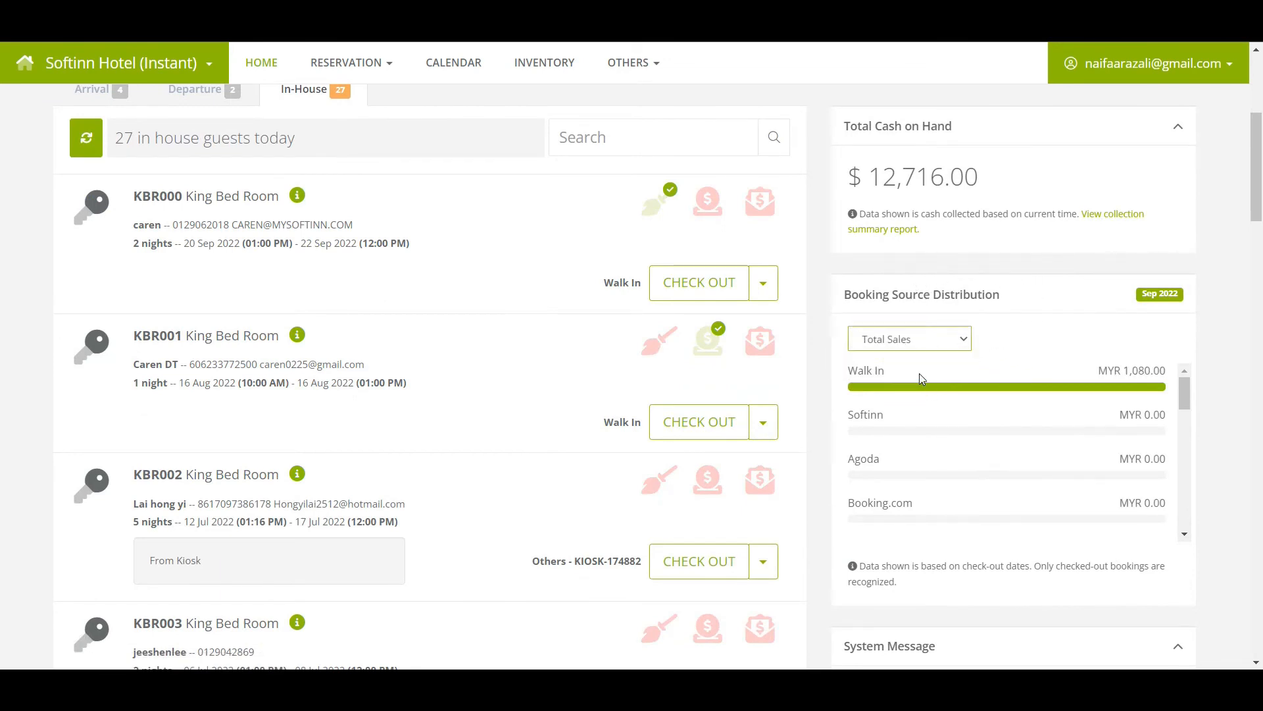
{"action": "mouse_move", "coordinate": [1056, 497]}
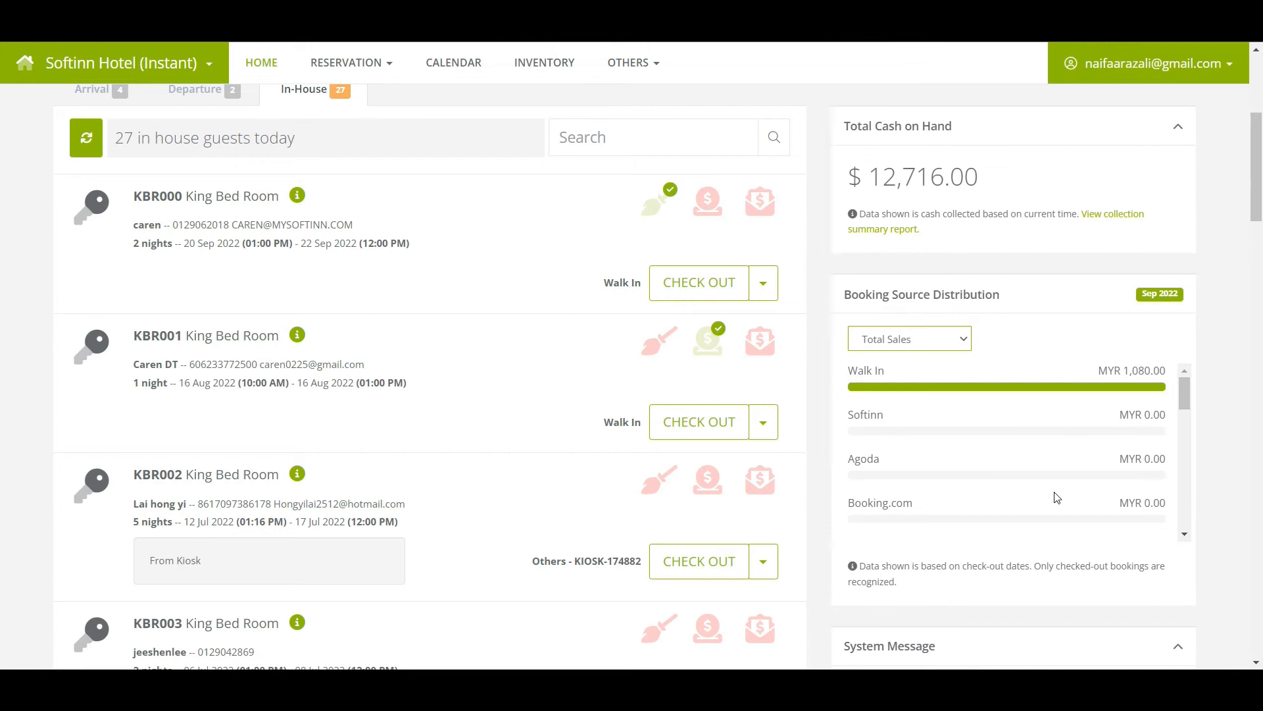
{"action": "scroll", "scroll_direction": "down", "scroll_amount": 3}
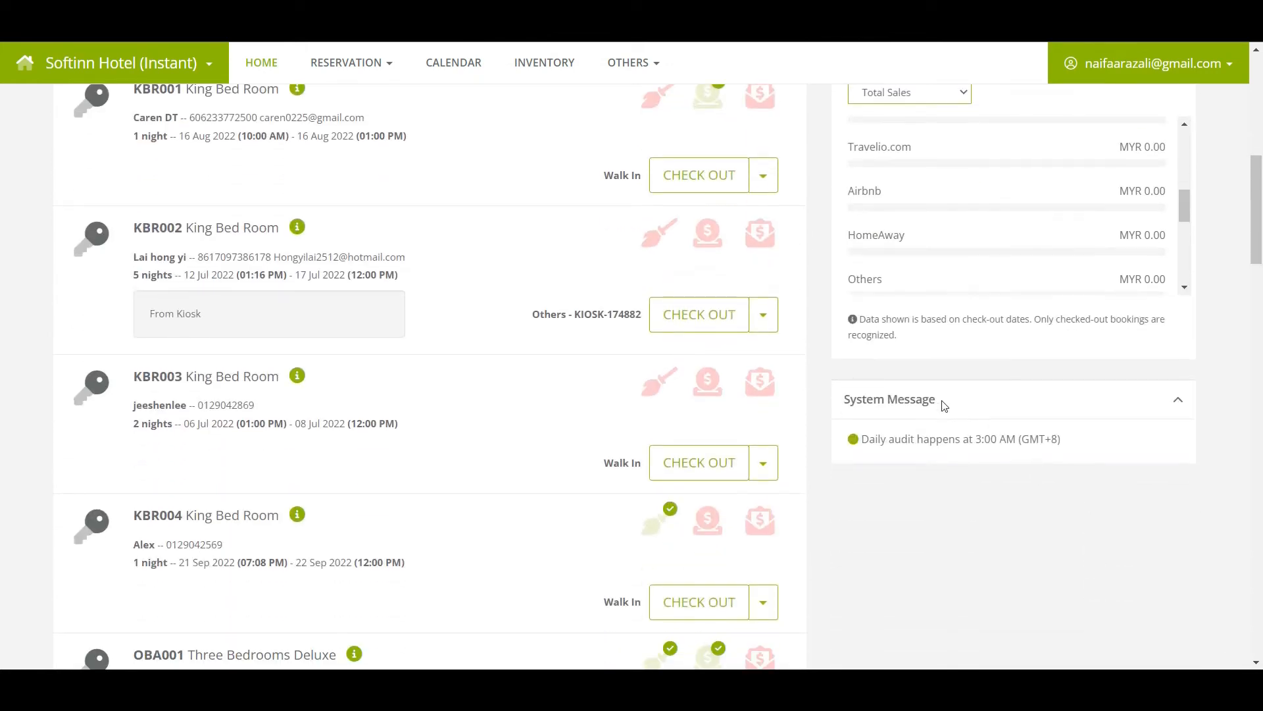
{"action": "mouse_move", "coordinate": [940, 411]}
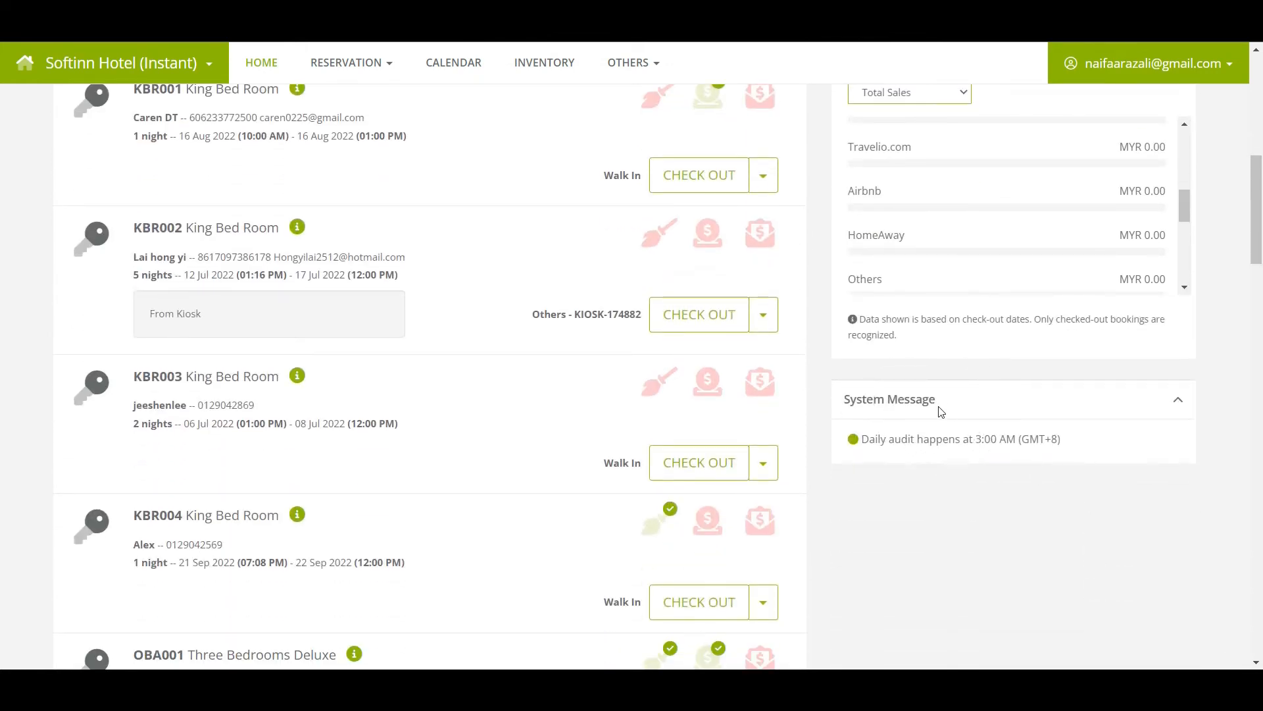